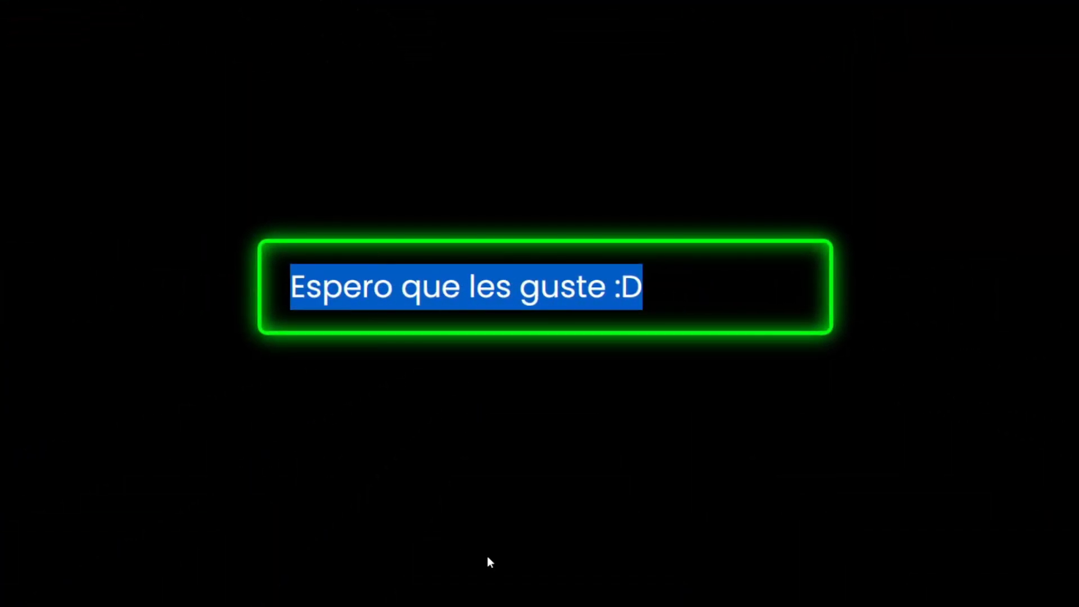
Replace 'Espero que les guste :D' in the neon input with 'Like :D' and select all
text(Nos ve)
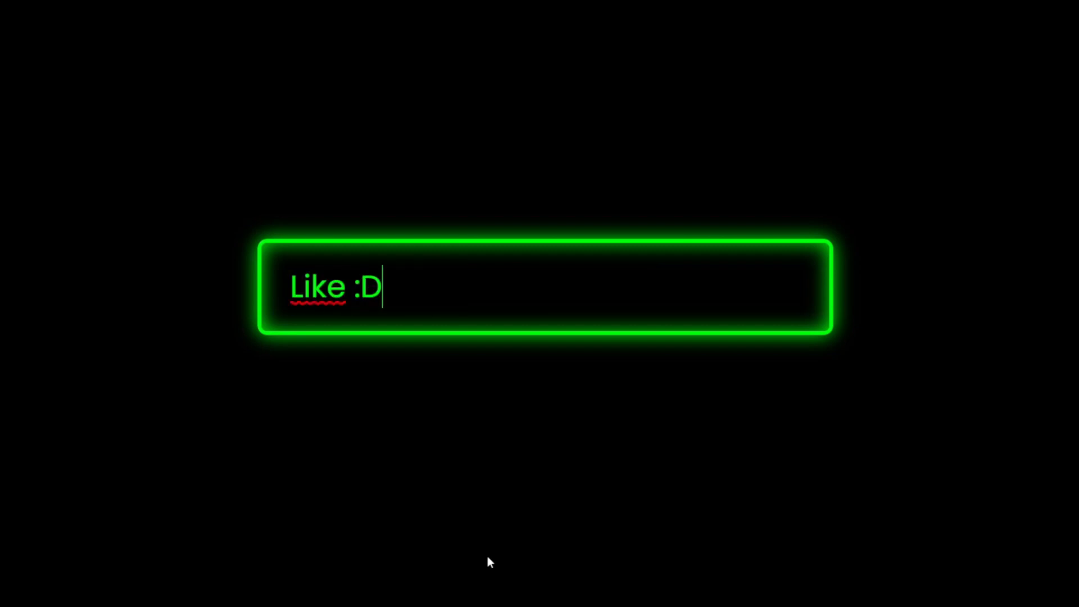
key(ctrl+a)
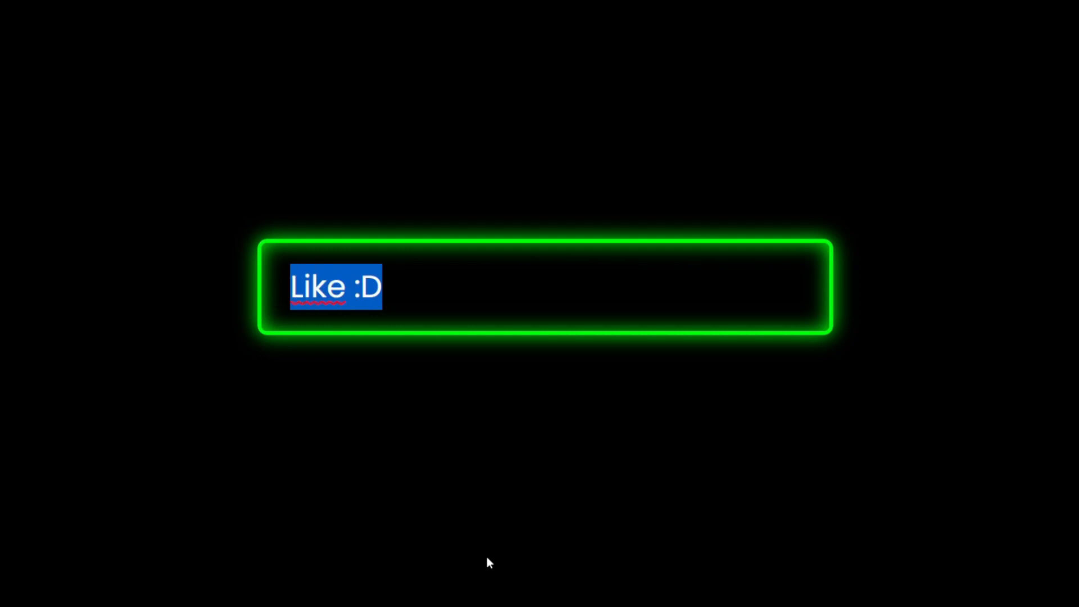